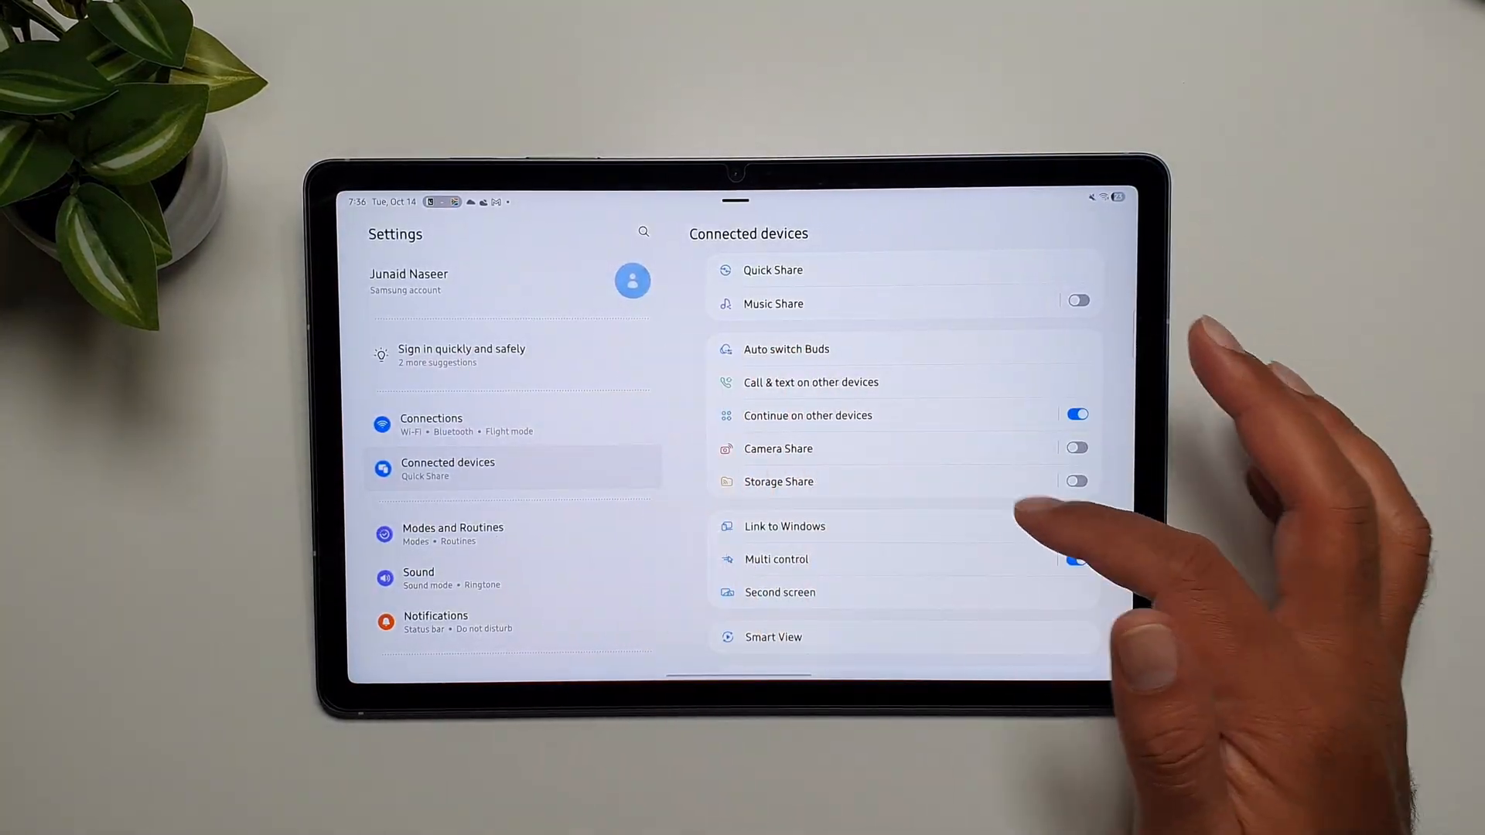
# Launch Settings from the DeX taskbar as a small floating window over the home screen.
pyautogui.click(1077, 526)
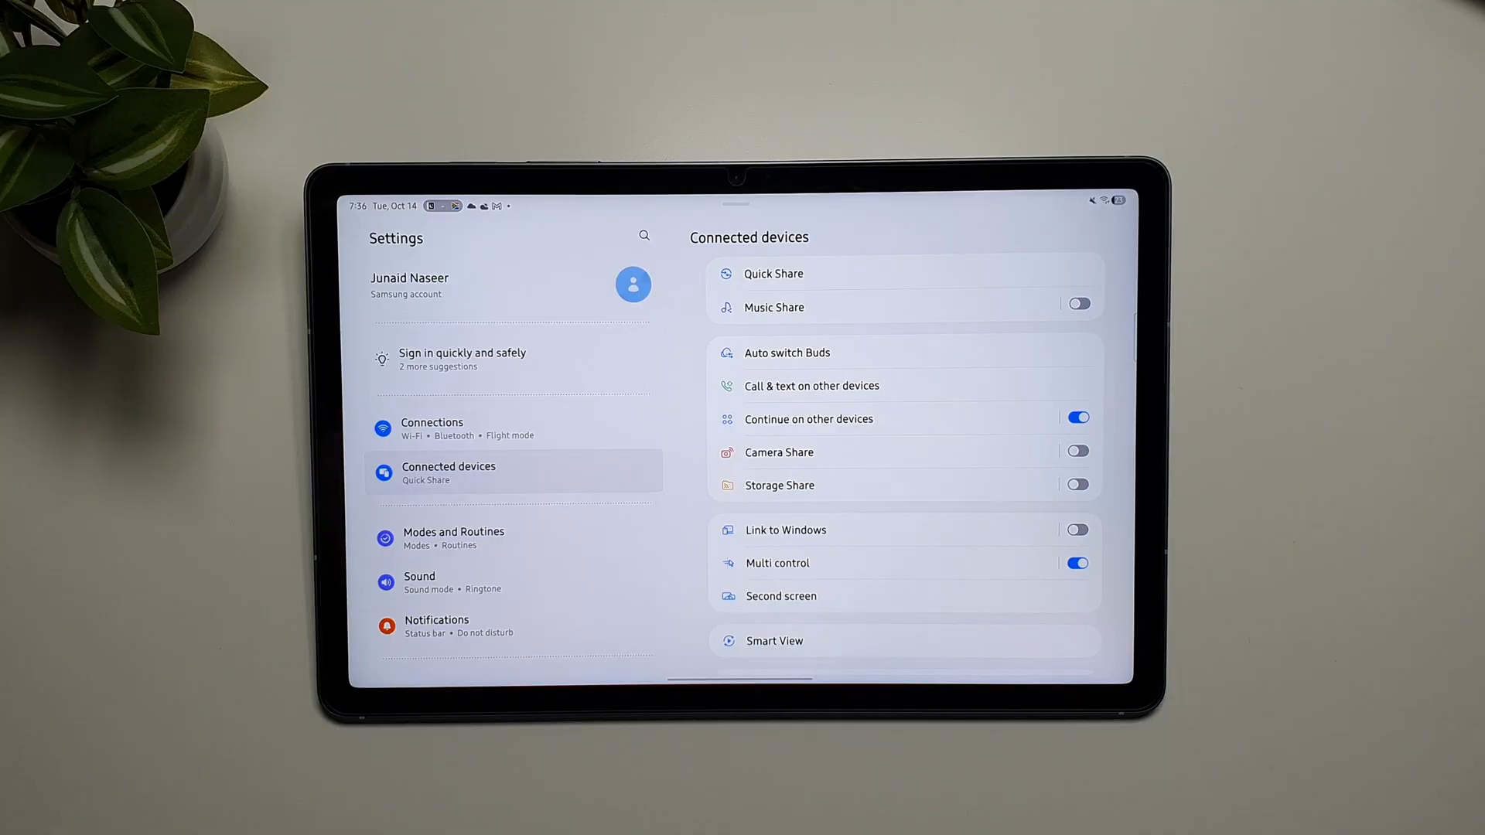
pyautogui.press('home')
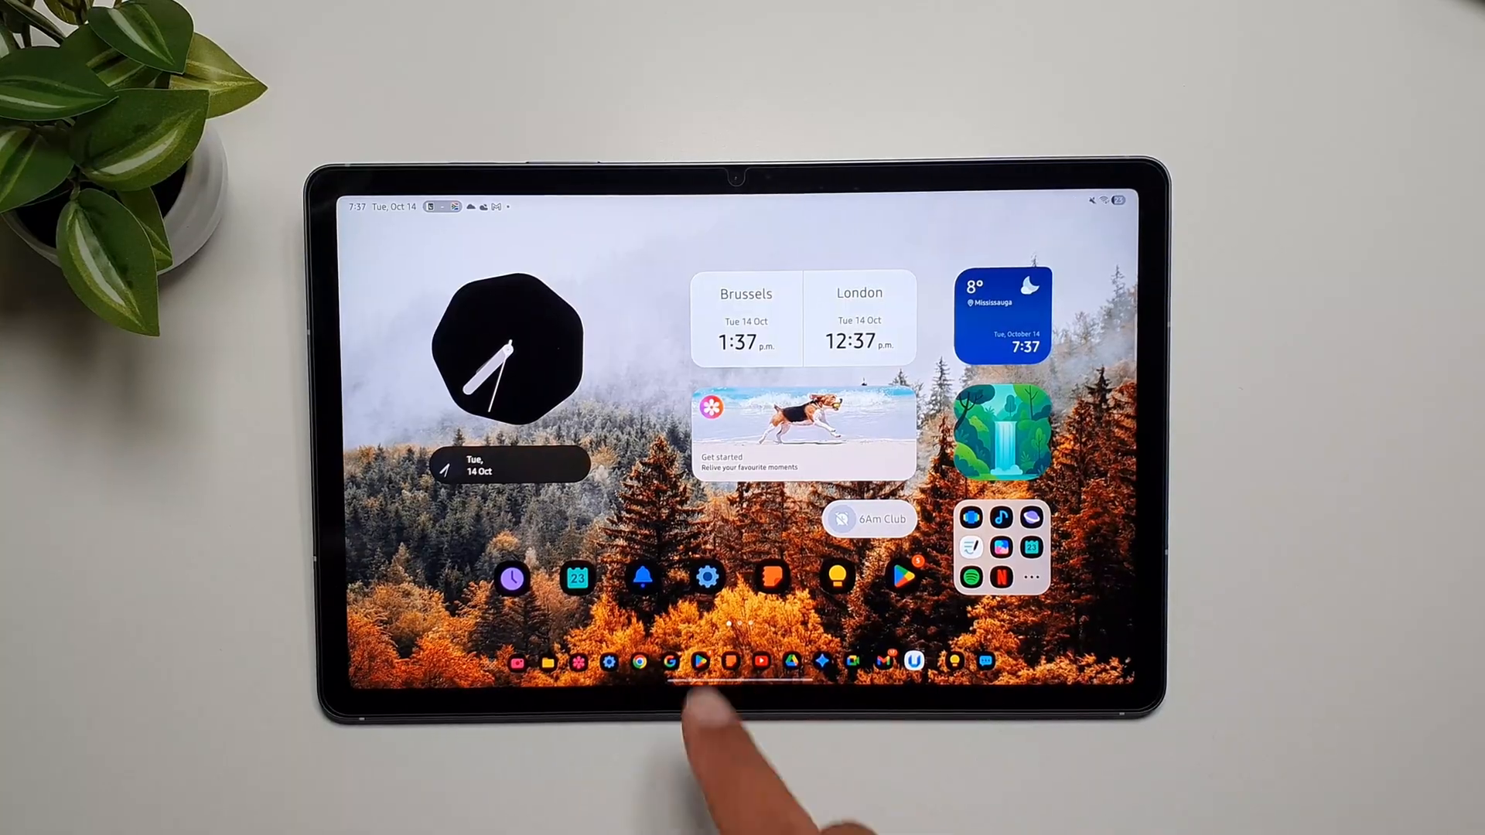
pyautogui.click(708, 661)
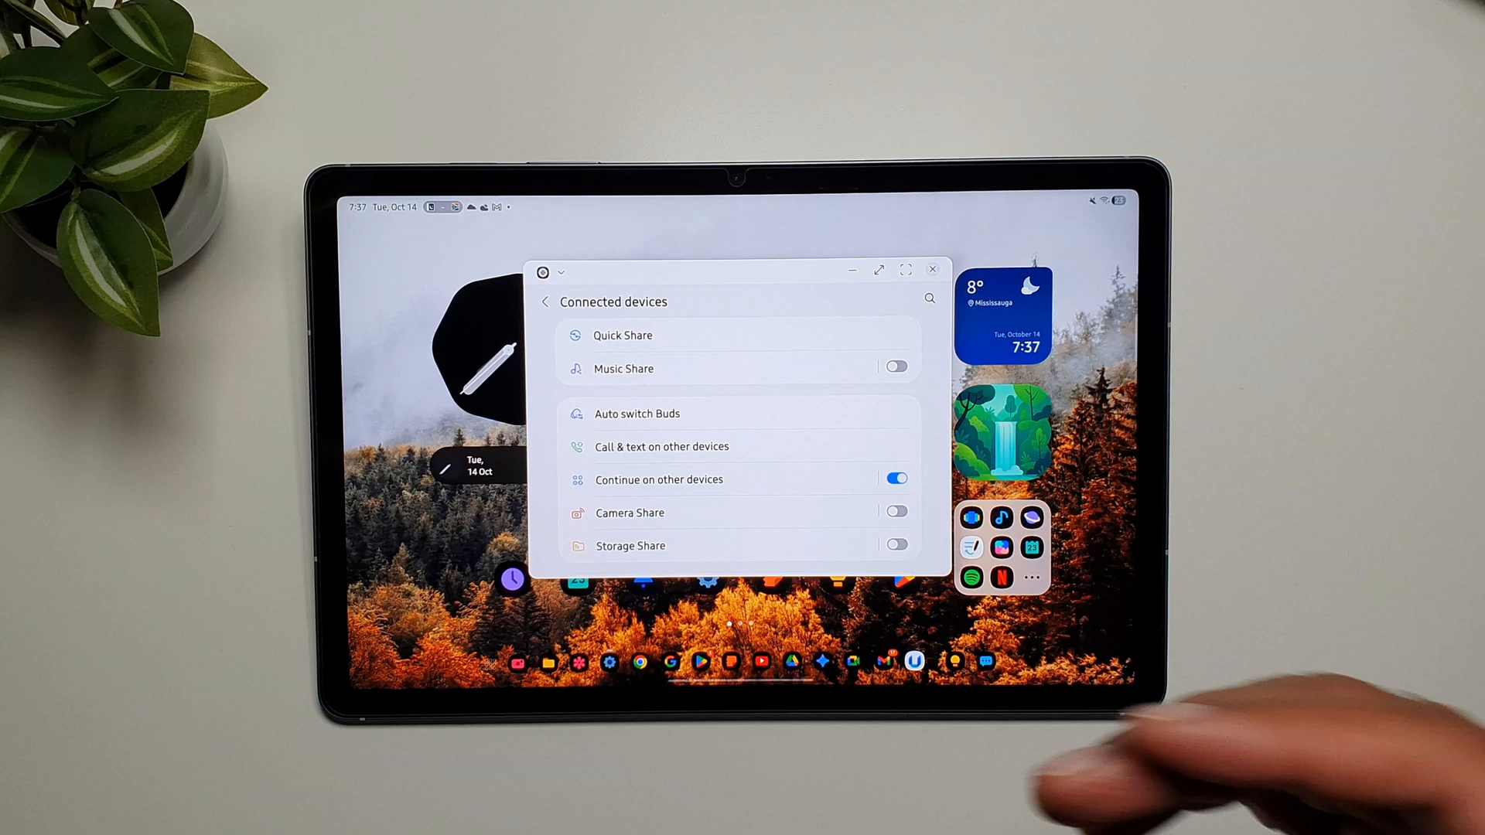
pyautogui.click(932, 269)
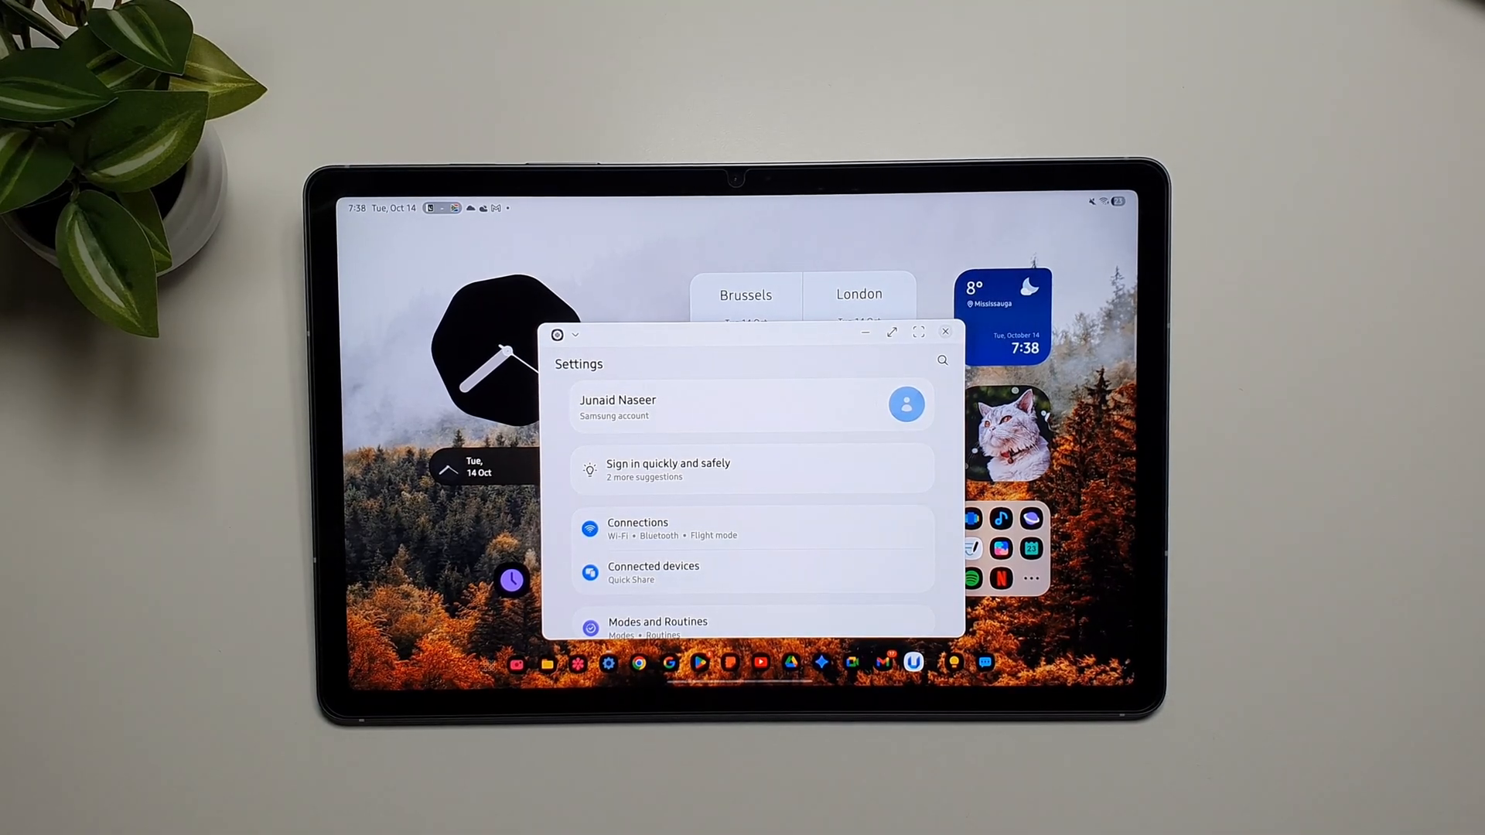
# Go back in the floating Settings window, ending on the desktop overview with Desktop 1.
pyautogui.click(944, 331)
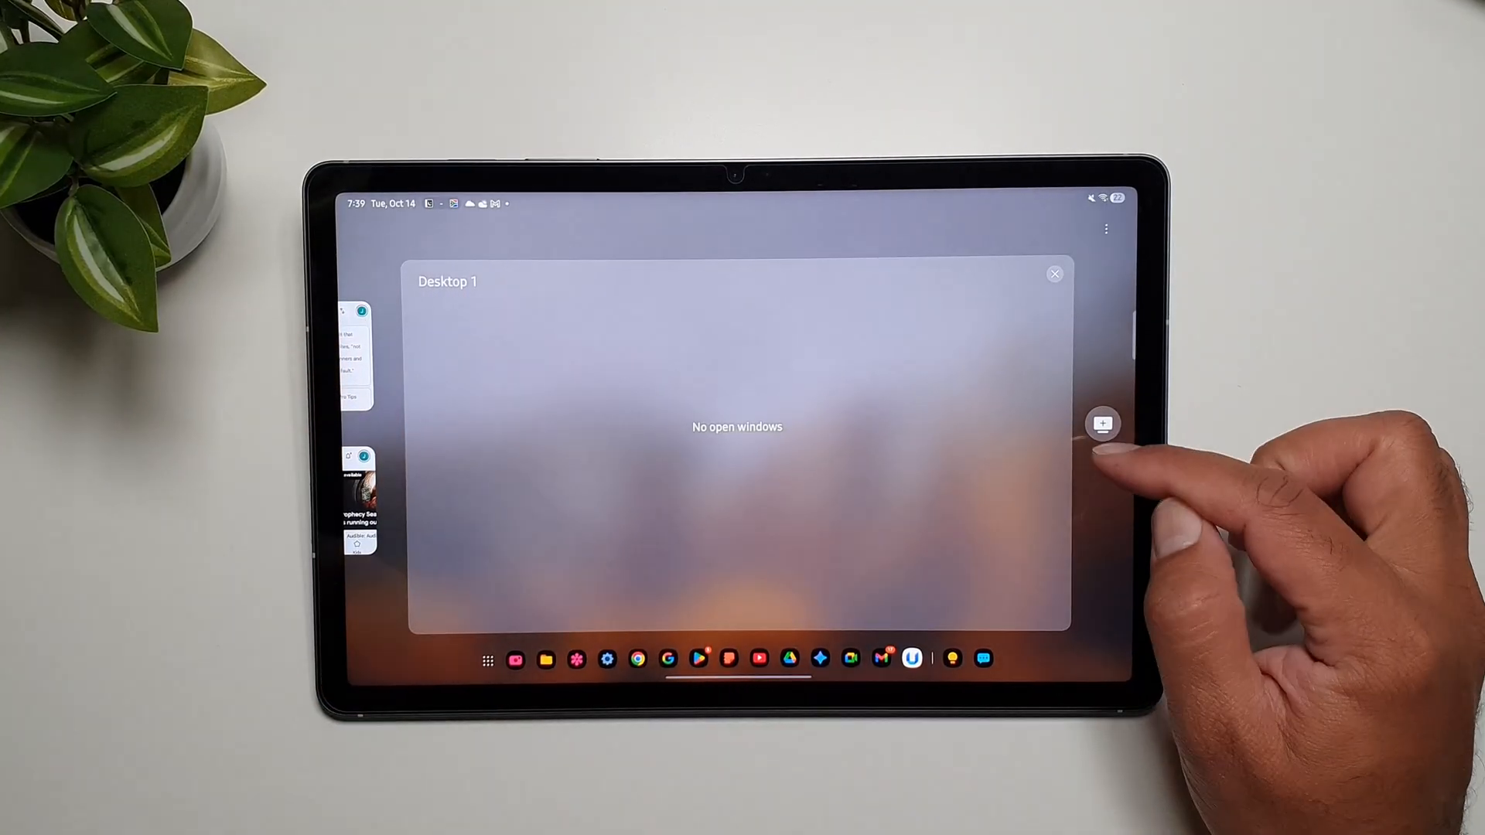
# Add a new desktop from the overview and switch to its empty home screen.
pyautogui.click(1104, 423)
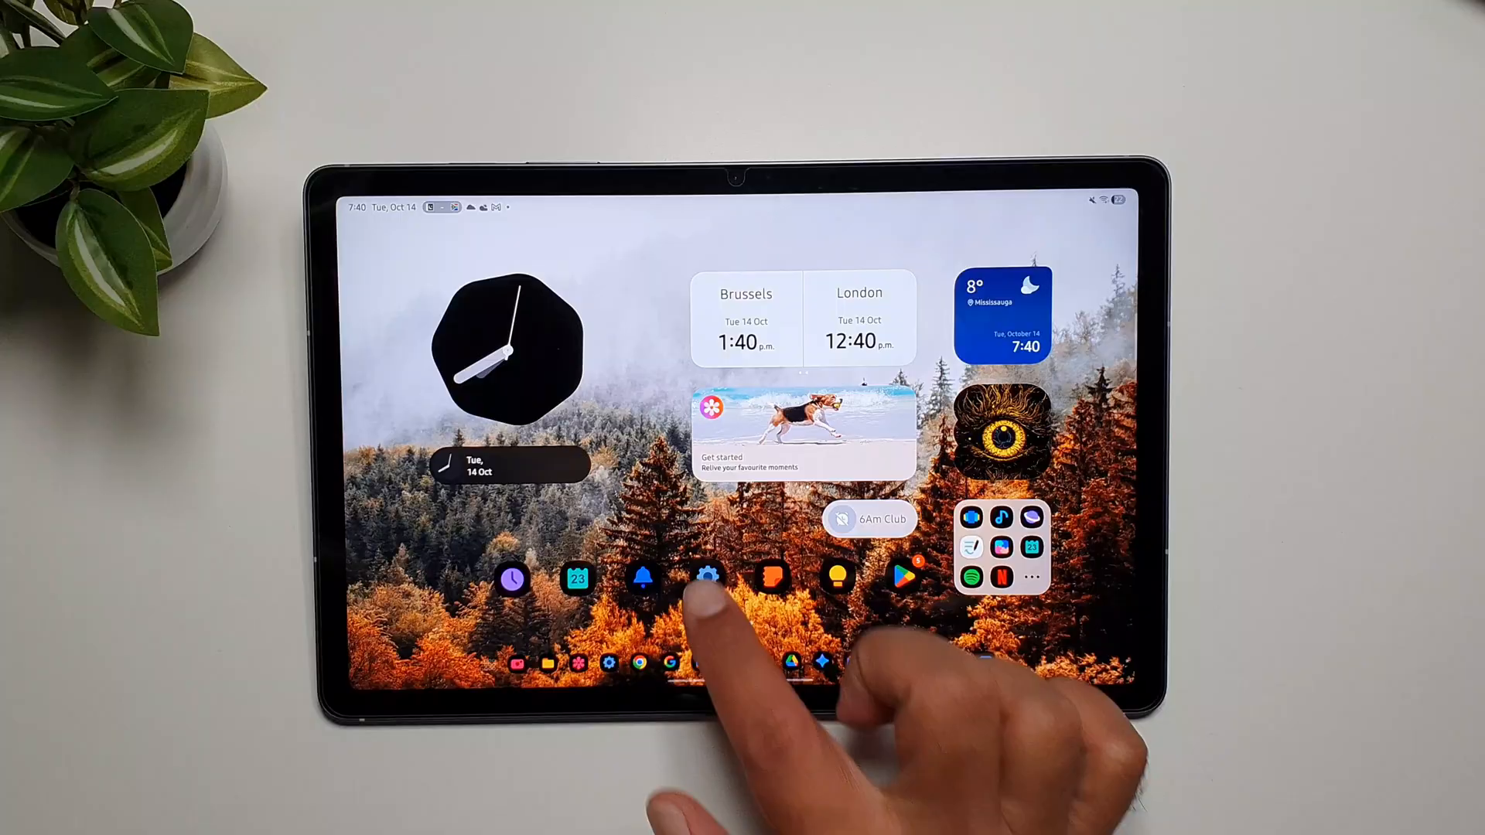
# Launch the Play Store from the home screen as a window on the new desktop.
pyautogui.click(708, 578)
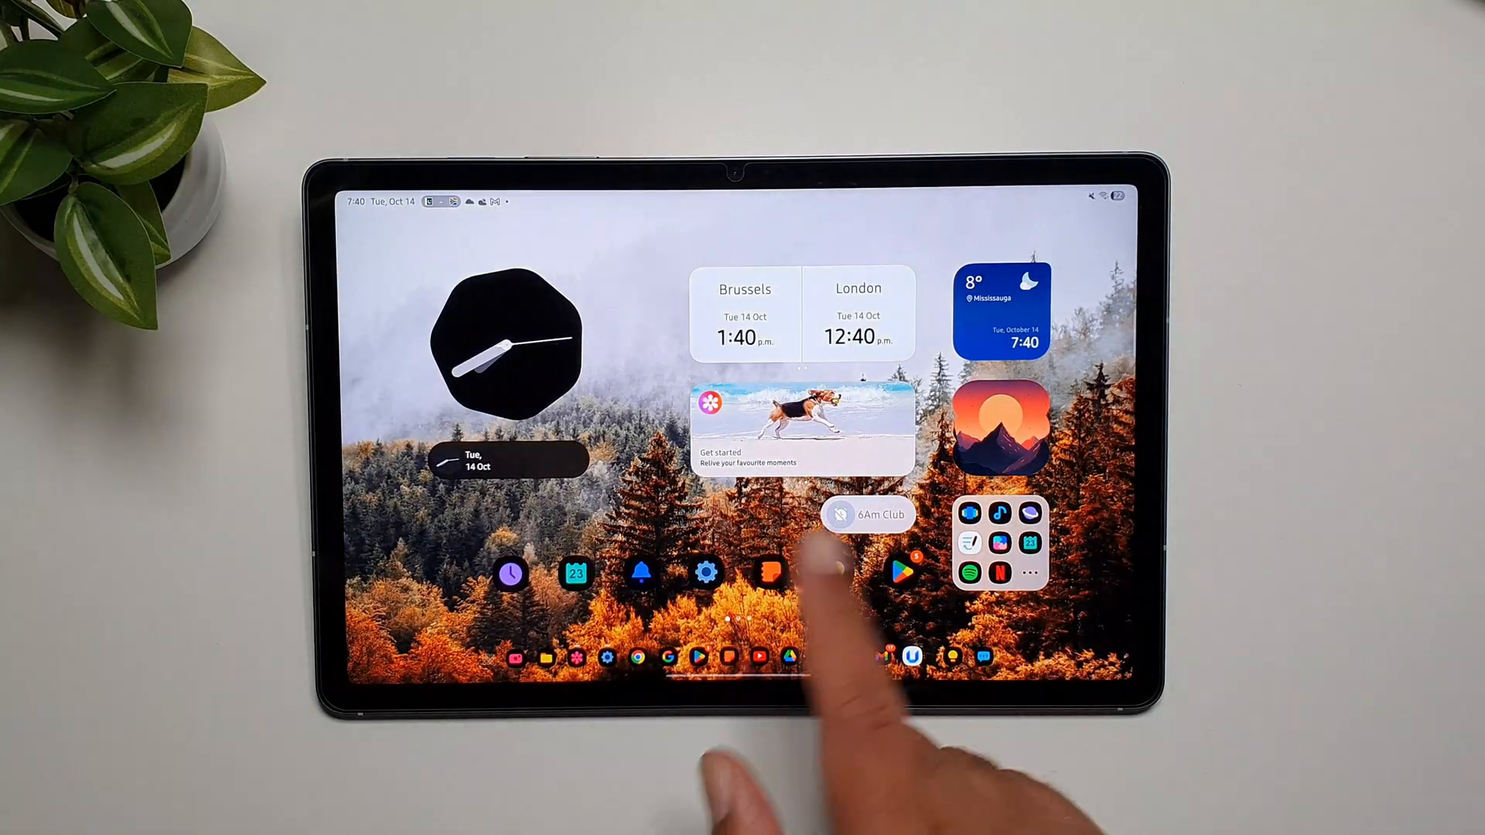
pyautogui.click(900, 572)
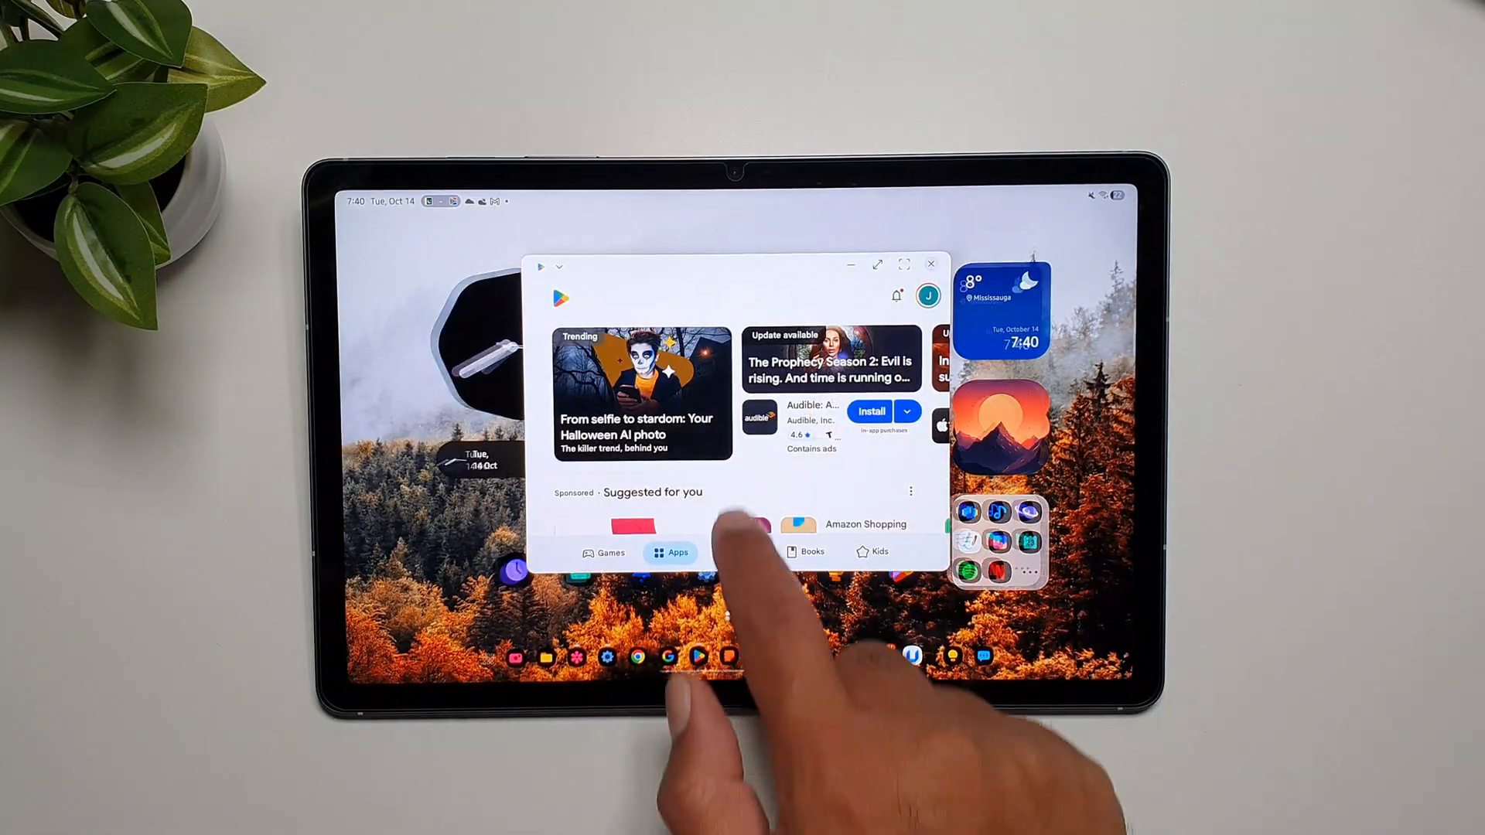
pyautogui.click(928, 265)
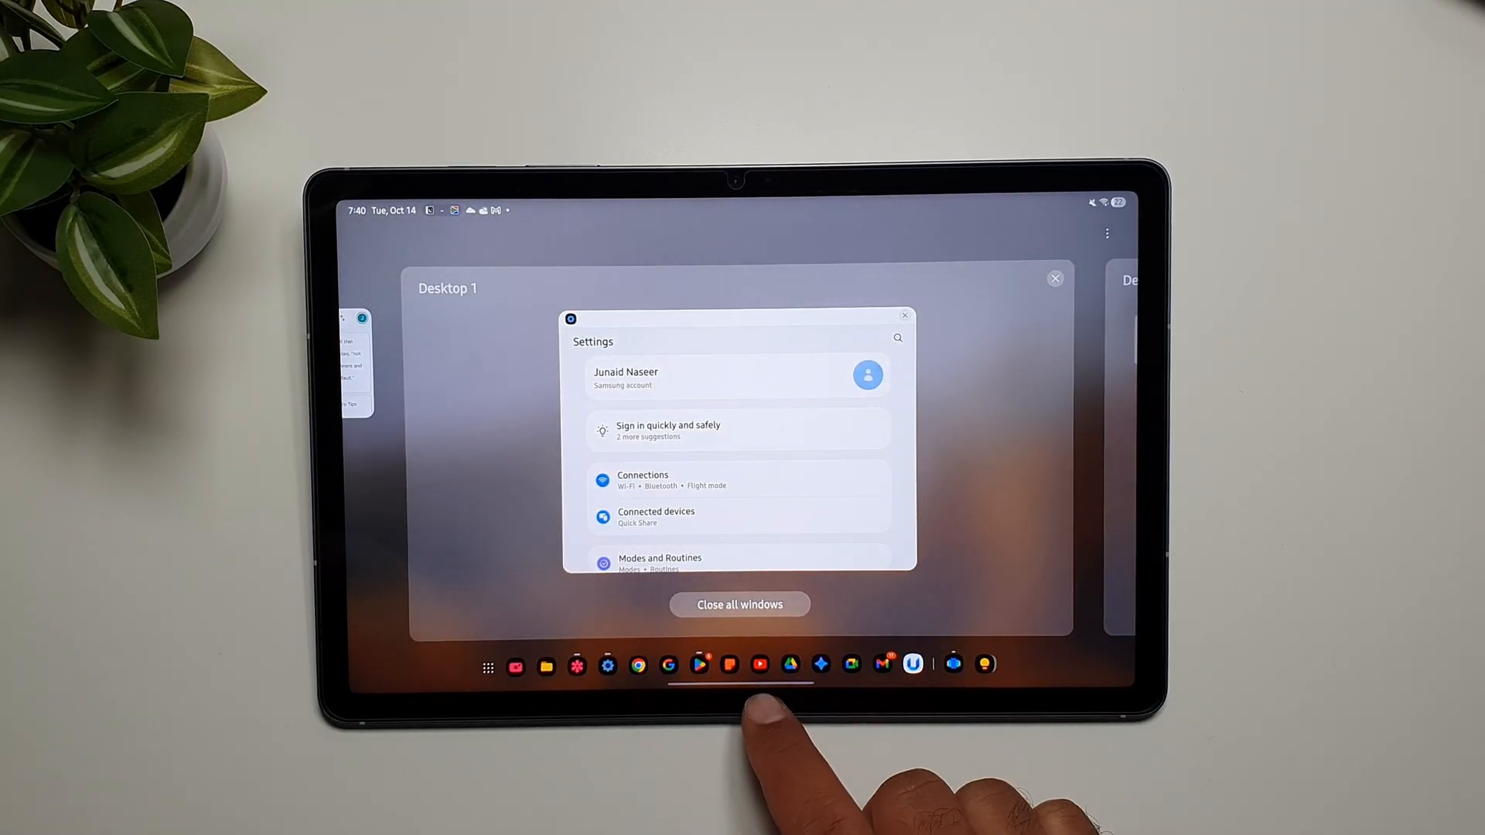
# Exit the desktops overview back to the home screen with no windows showing.
pyautogui.click(738, 604)
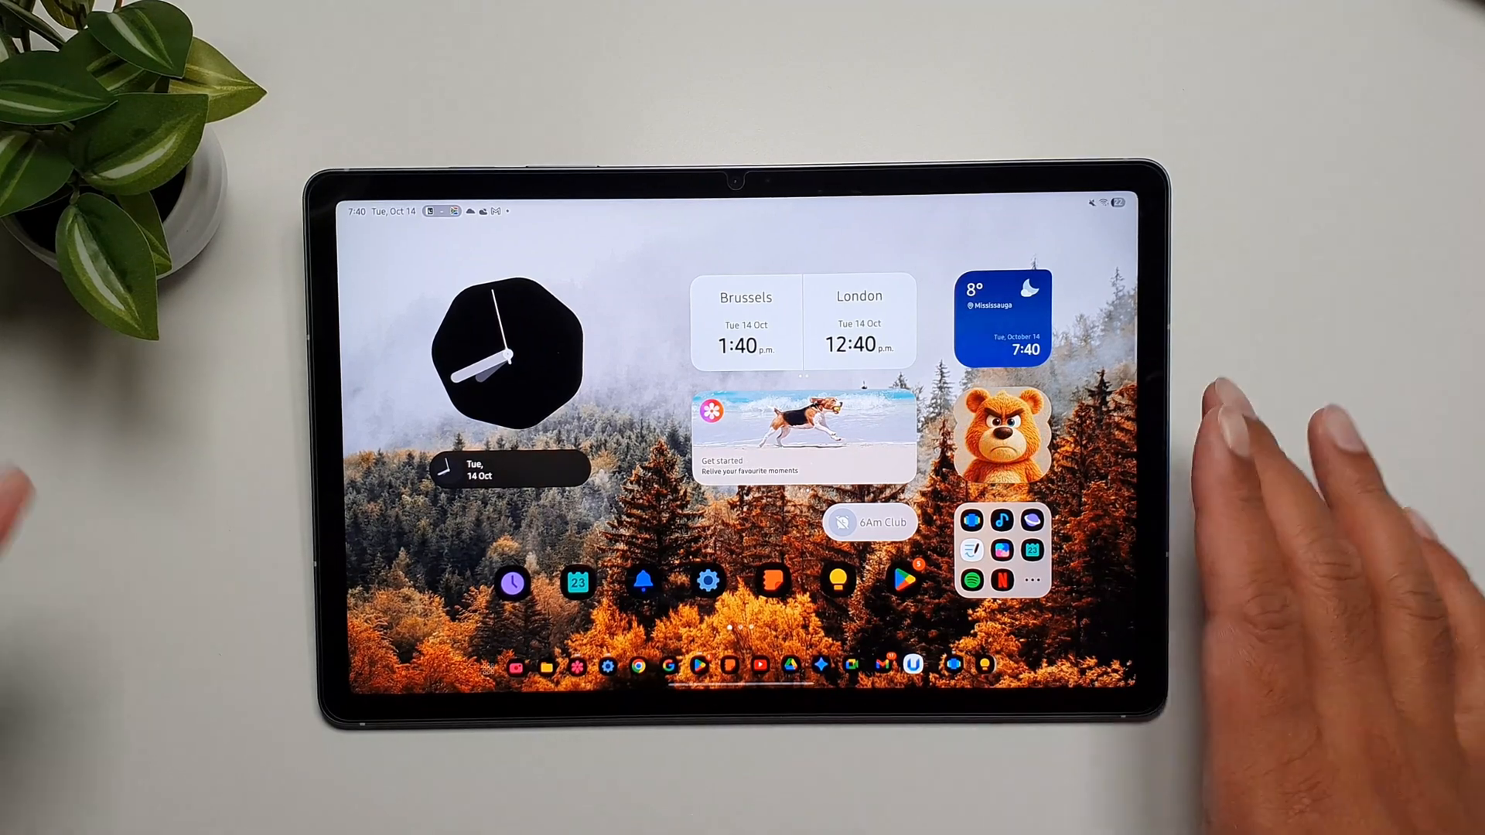